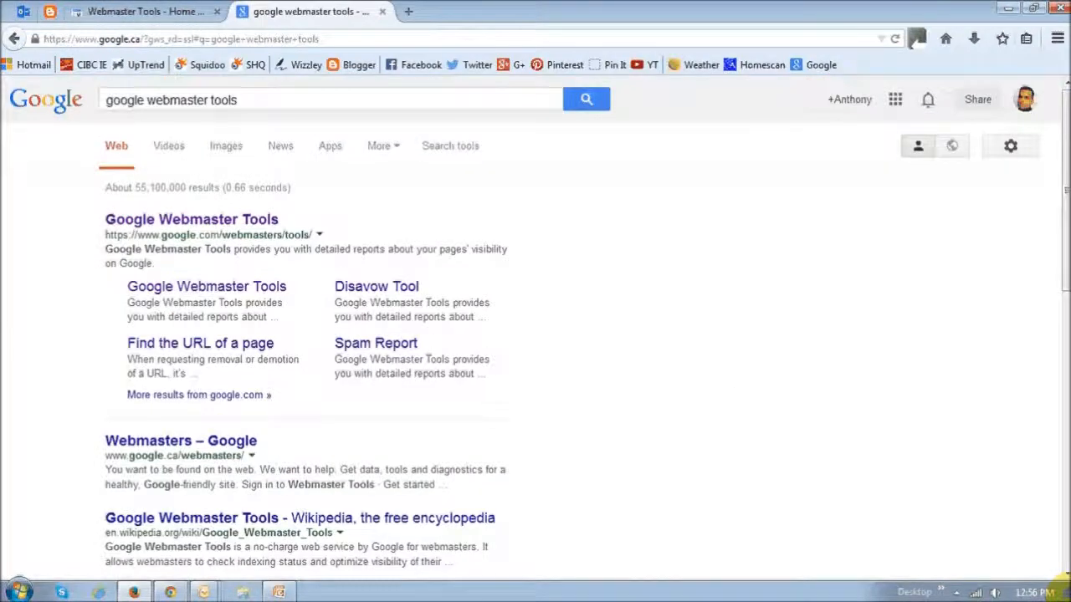
mouse_move(208, 134)
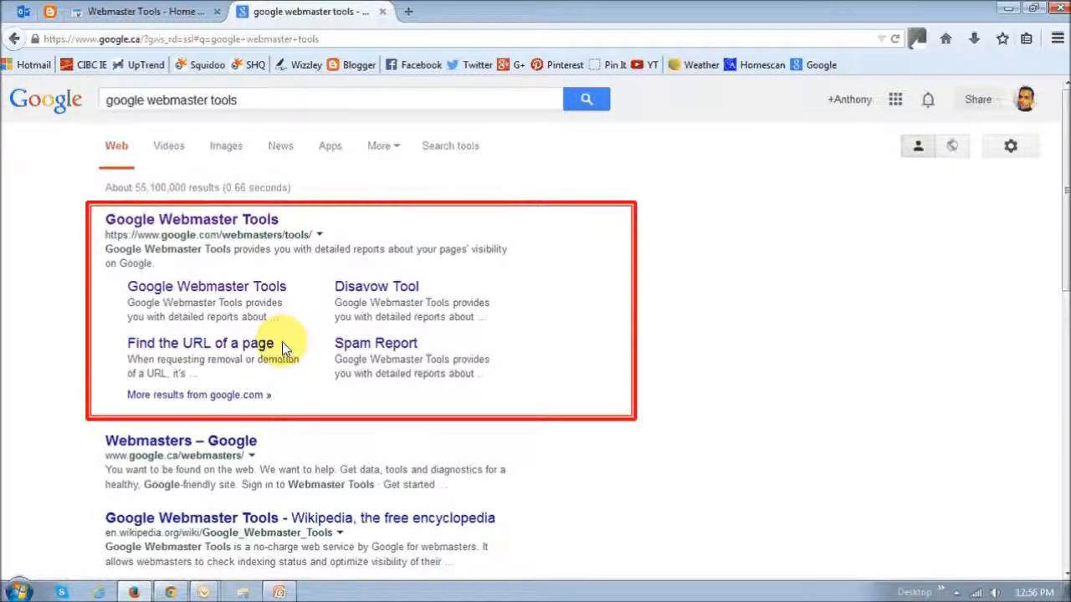
mouse_move(188, 227)
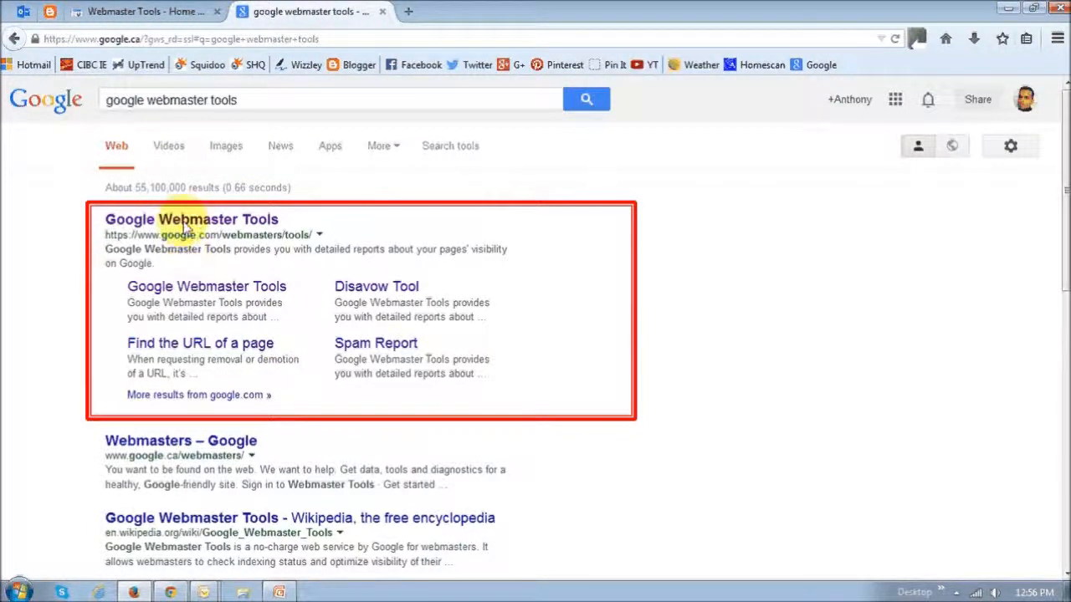
Open the top 'Google Webmaster Tools' result to reach the Google Webmasters home page.
left_click(181, 440)
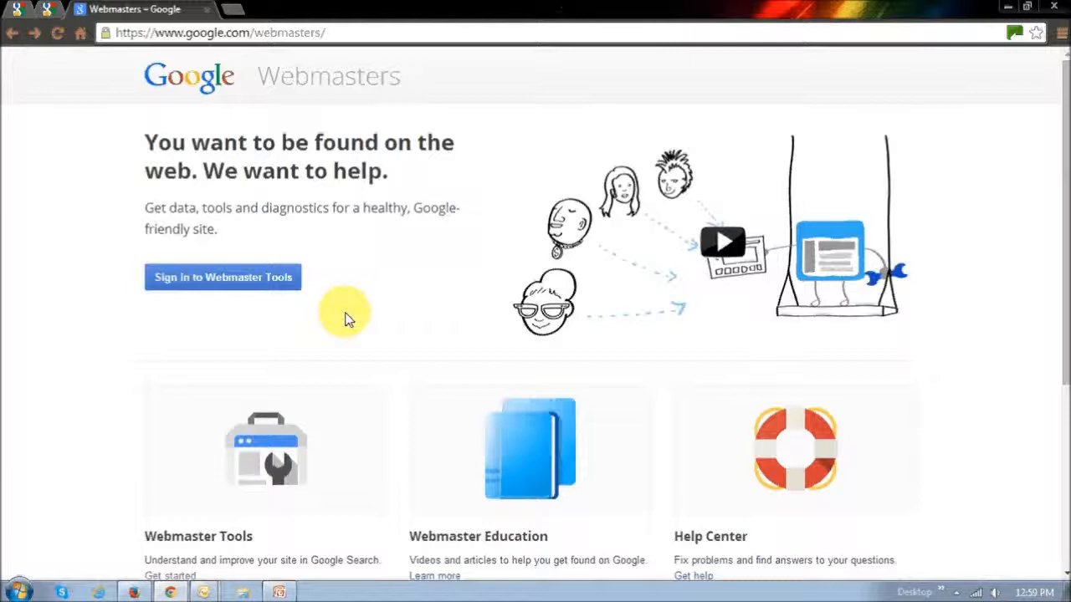
Sign in to Webmaster Tools to see the Home list of five blogspot.com sites.
left_click(221, 277)
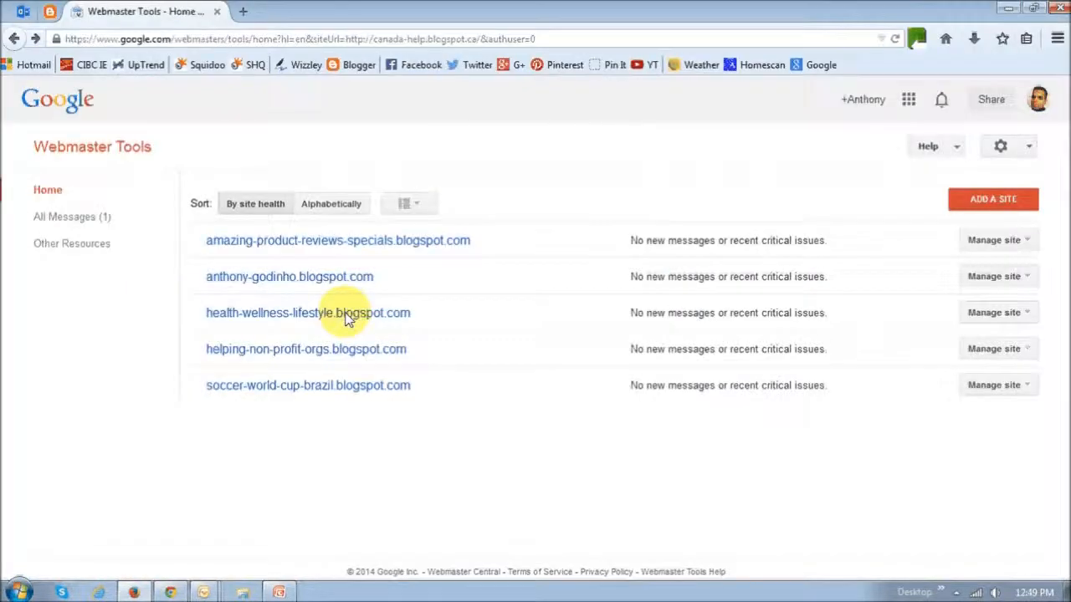
mouse_move(559, 403)
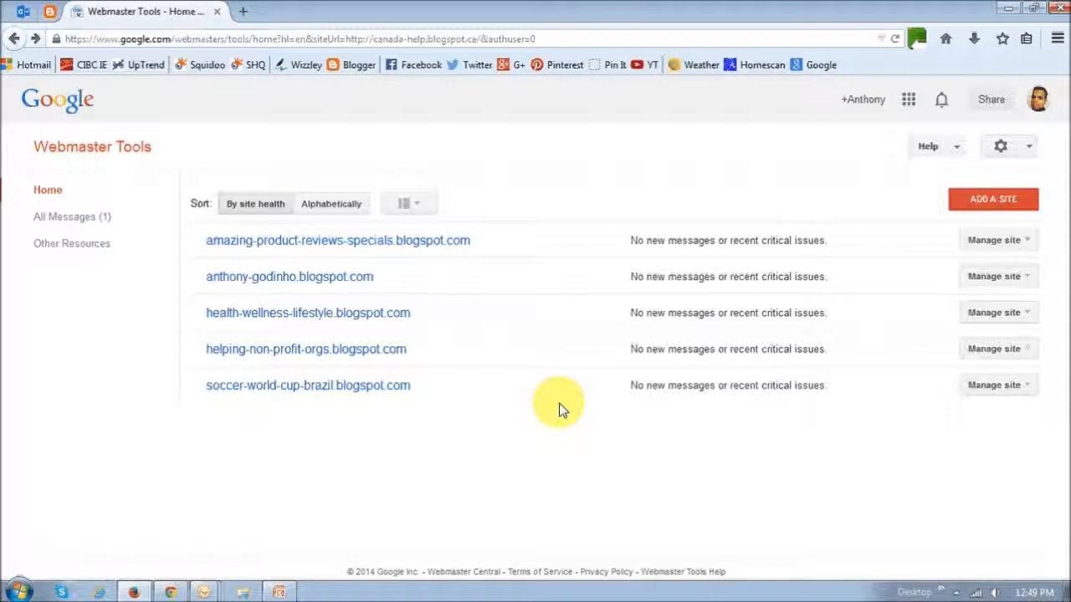
mouse_move(993, 199)
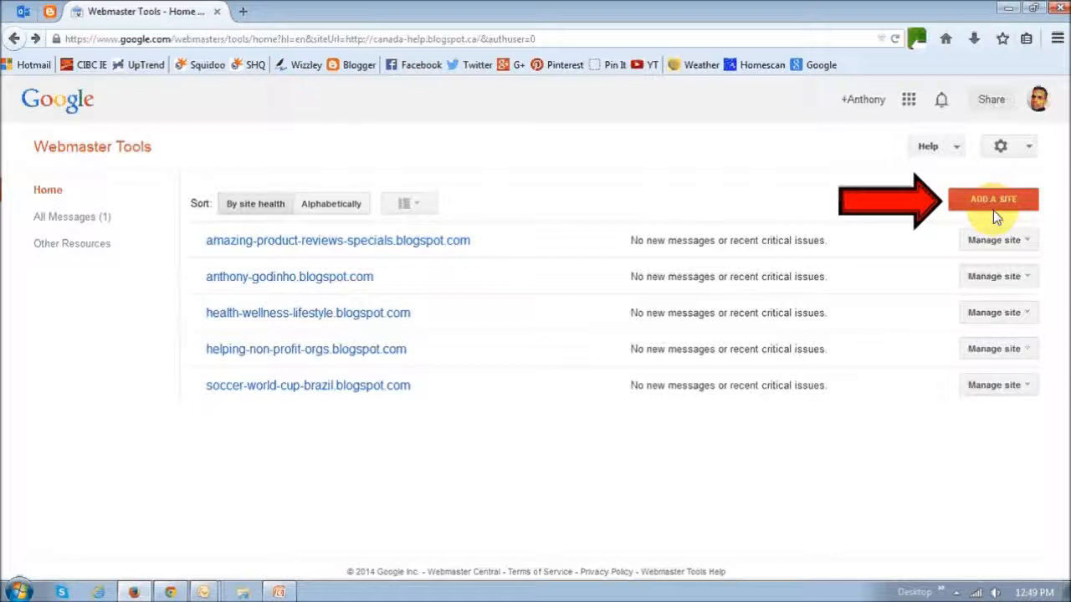
left_click(993, 199)
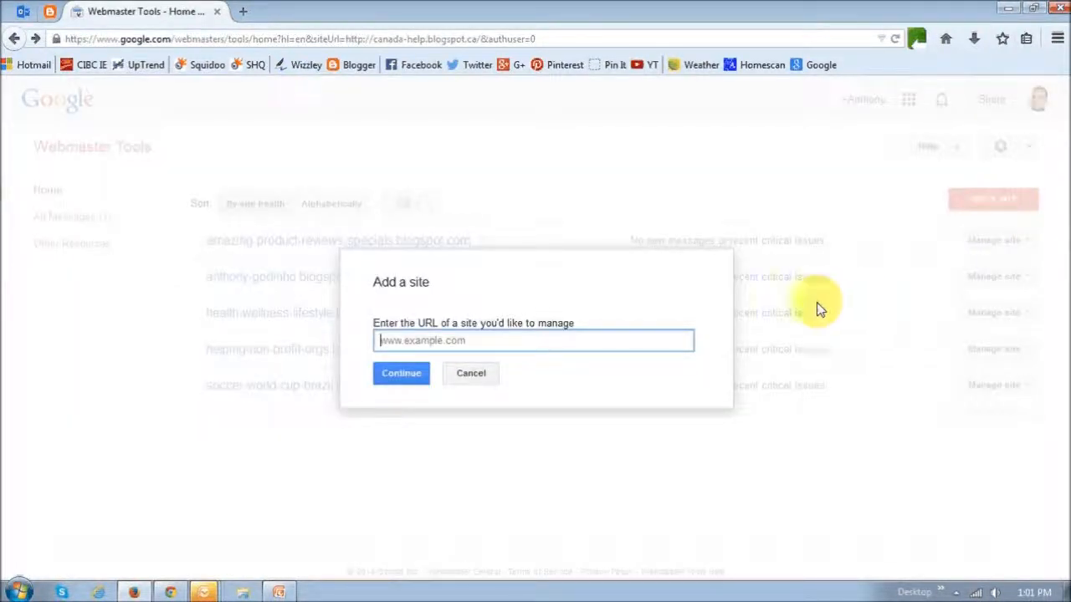
mouse_move(517, 355)
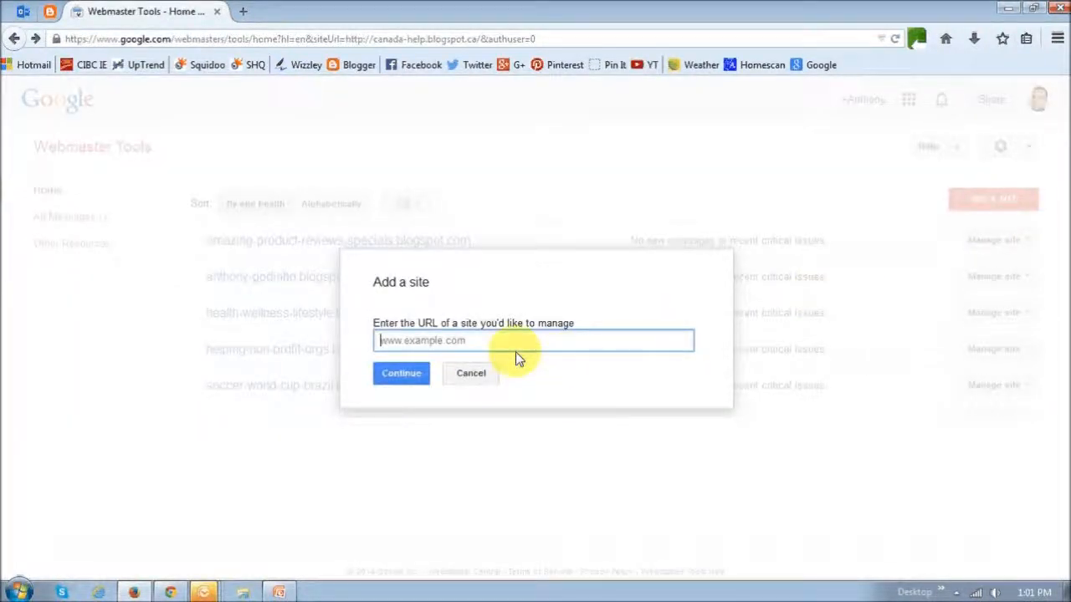
mouse_move(468, 356)
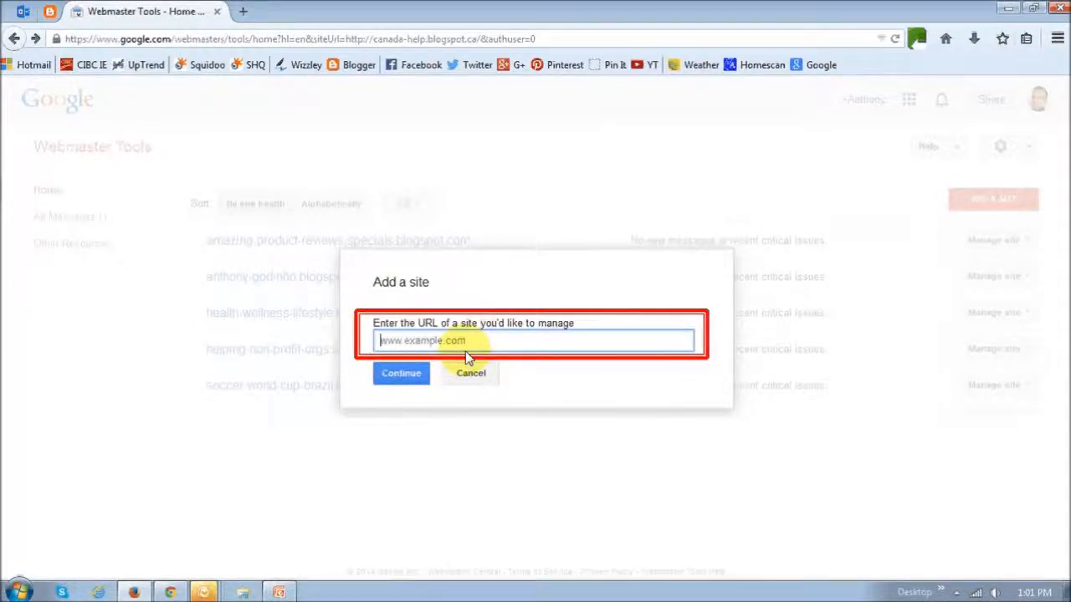
type("http://canada-help.blogspot.ca/")
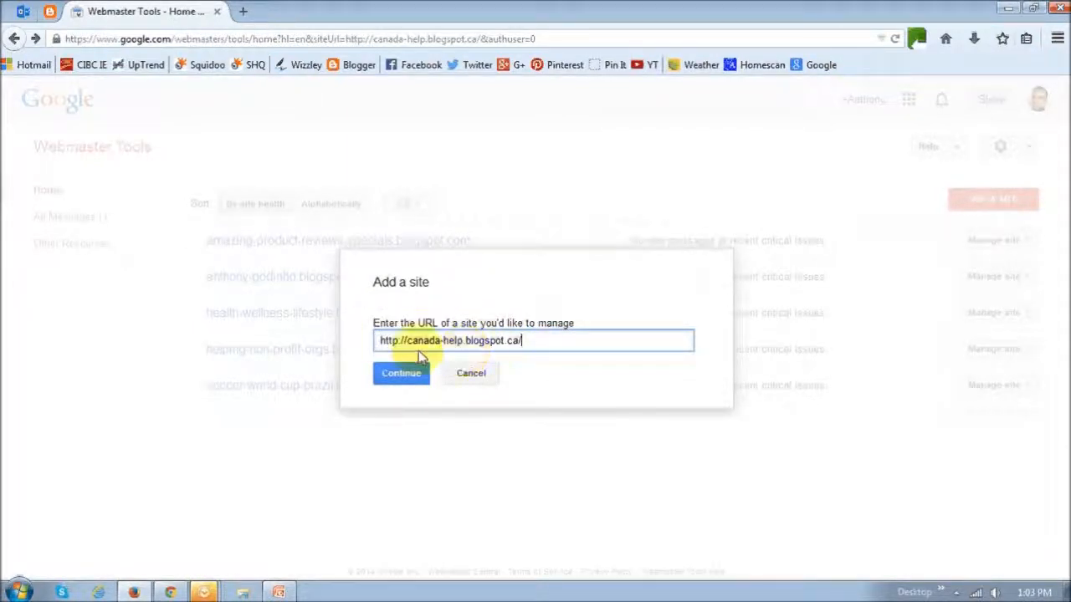
mouse_move(510, 355)
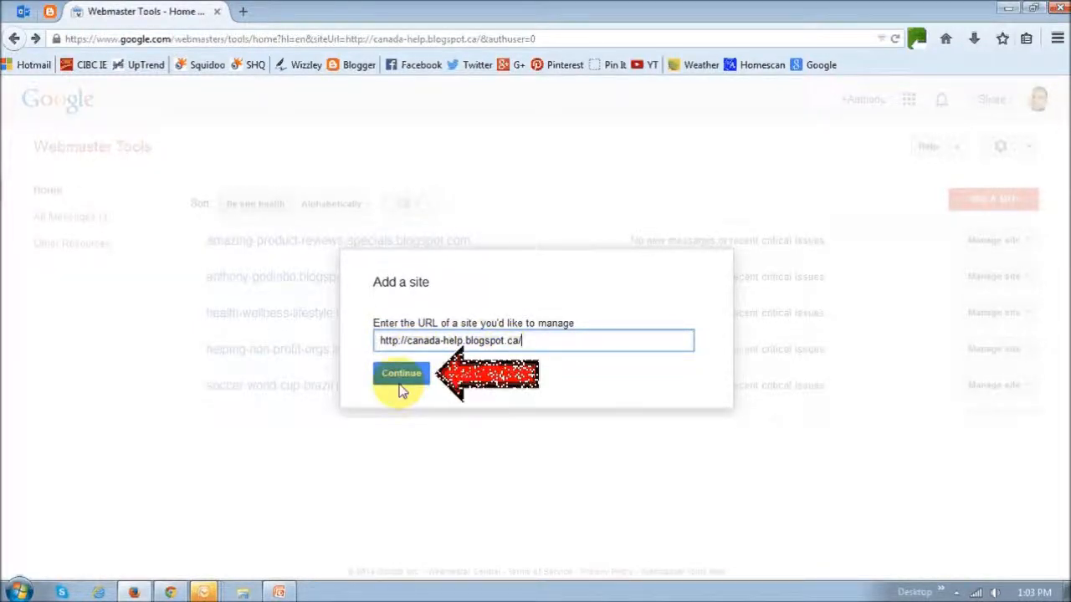
left_click(401, 373)
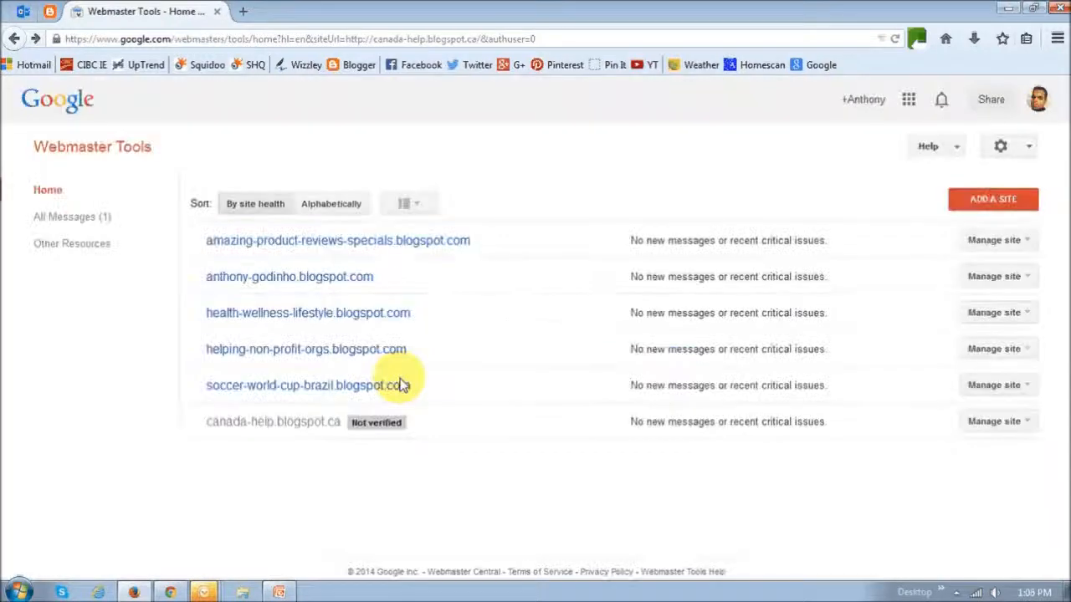
mouse_move(422, 464)
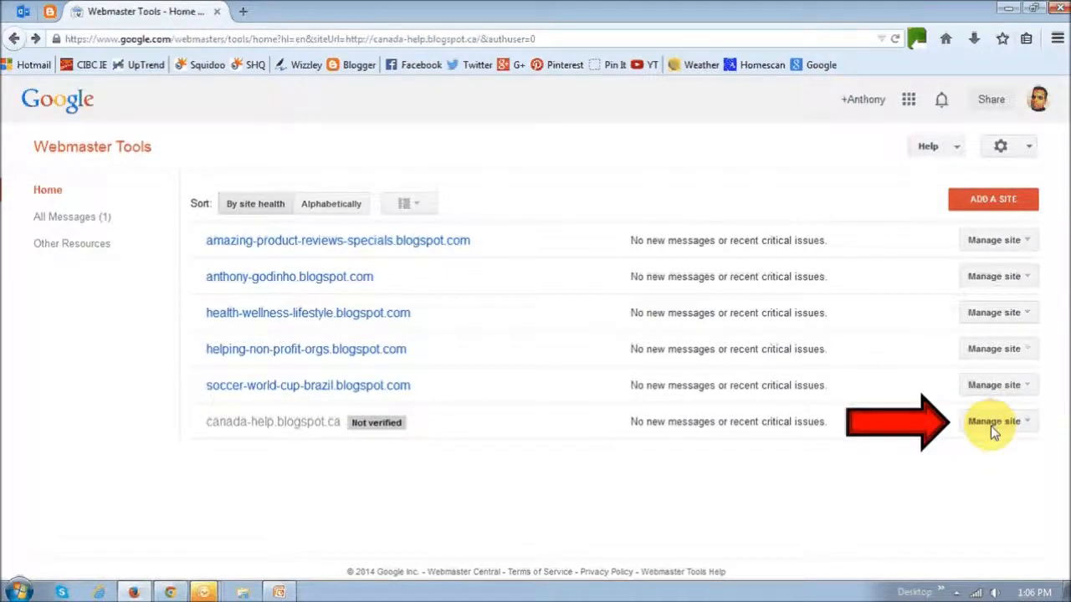
Choose 'Verify this site' from canada-help.blogspot.ca's Manage site menu.
left_click(995, 421)
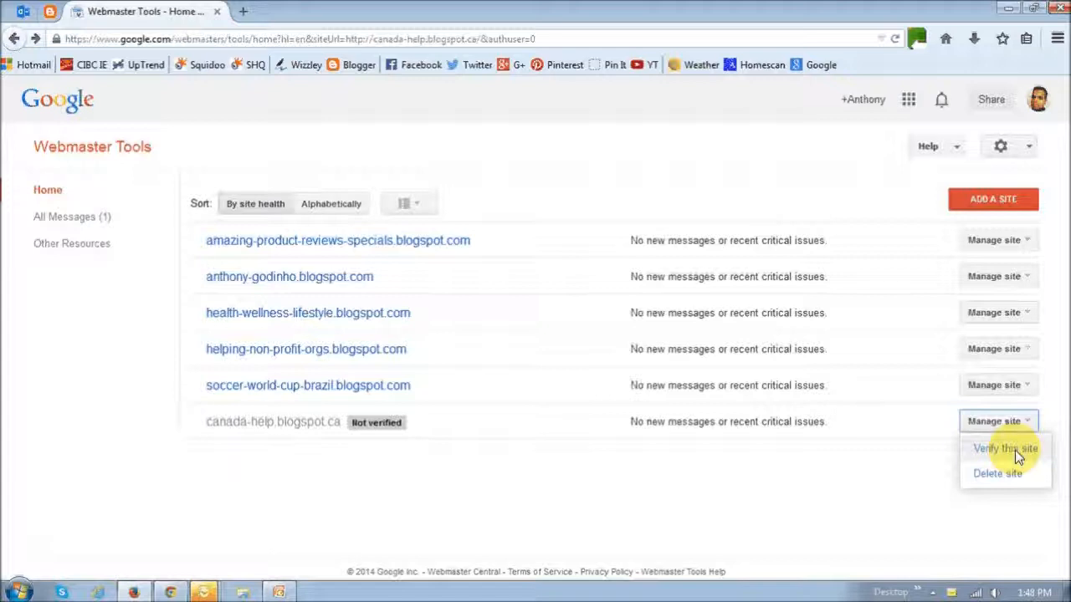
left_click(1004, 448)
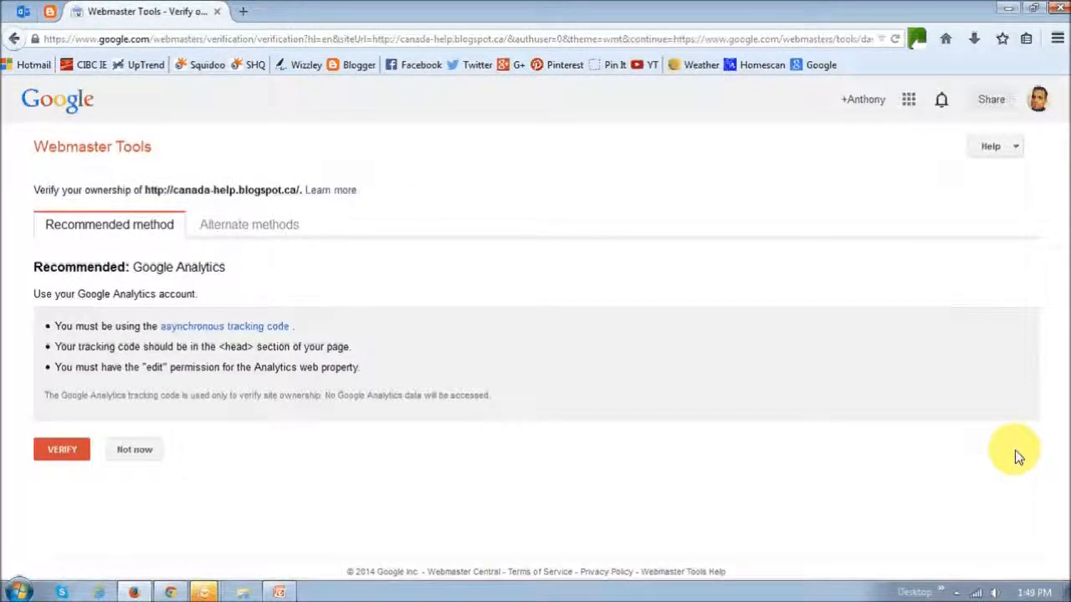
mouse_move(154, 260)
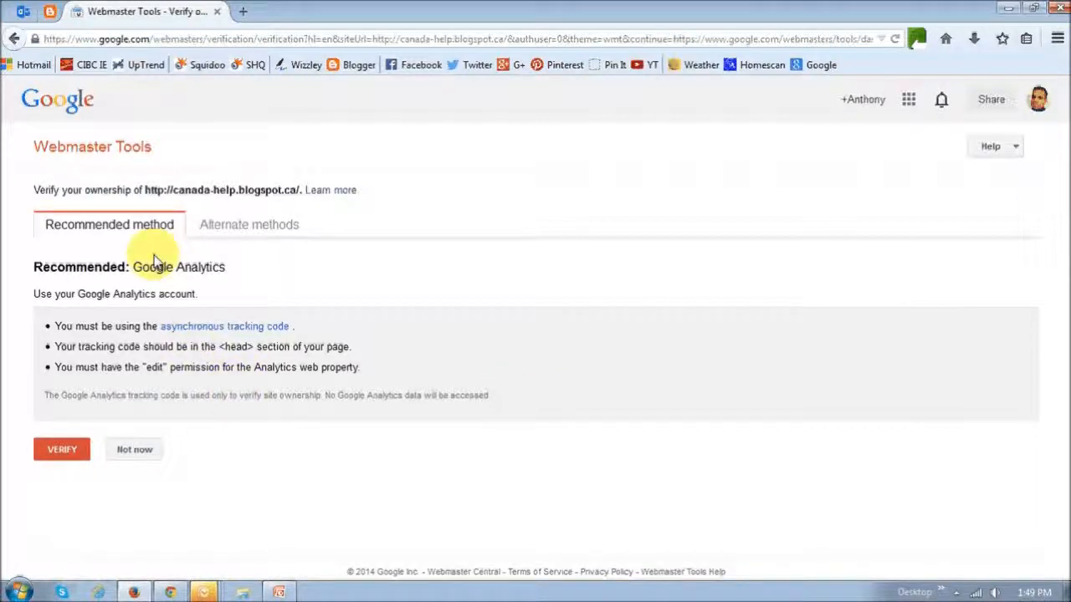
mouse_move(209, 251)
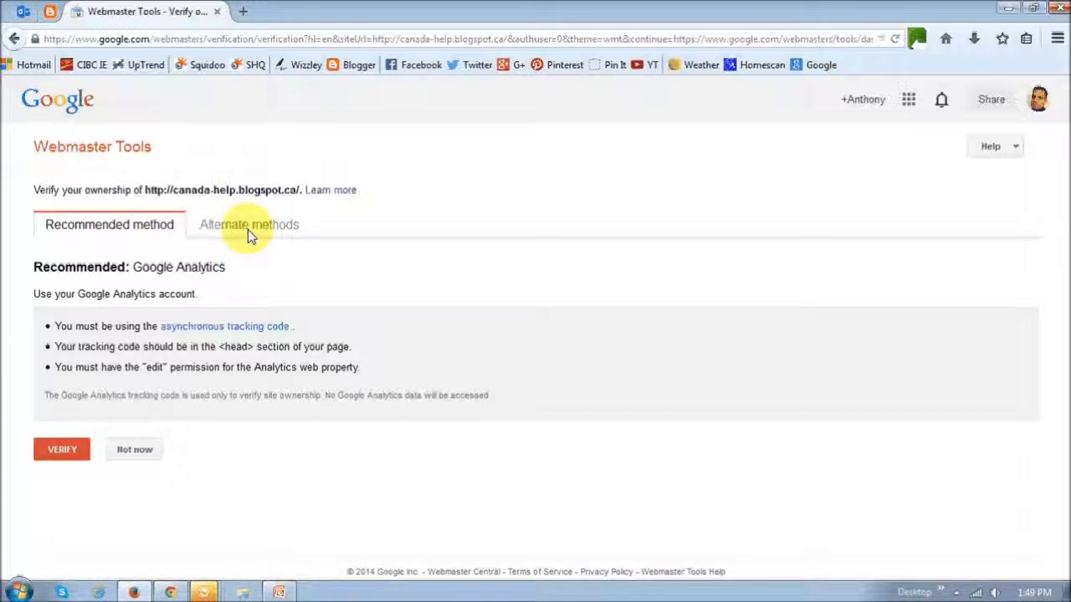
mouse_move(109, 224)
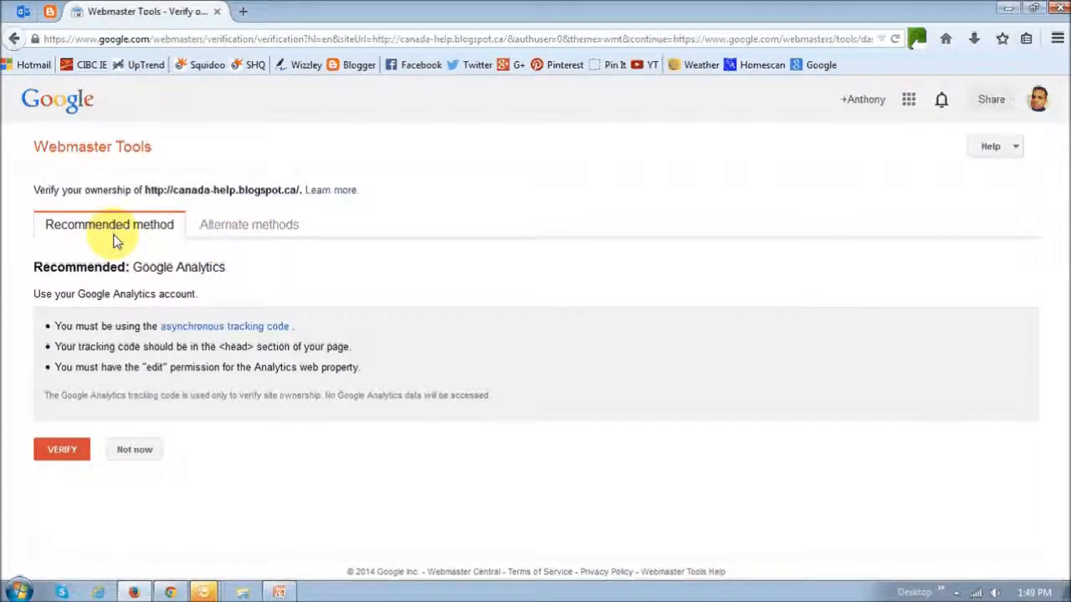
mouse_move(190, 278)
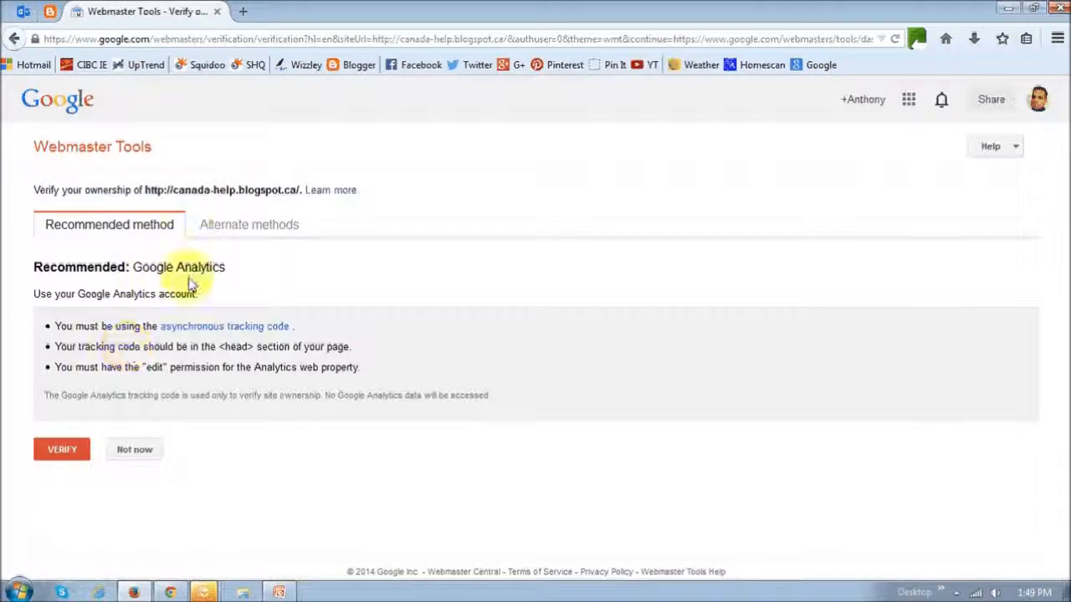
mouse_move(201, 281)
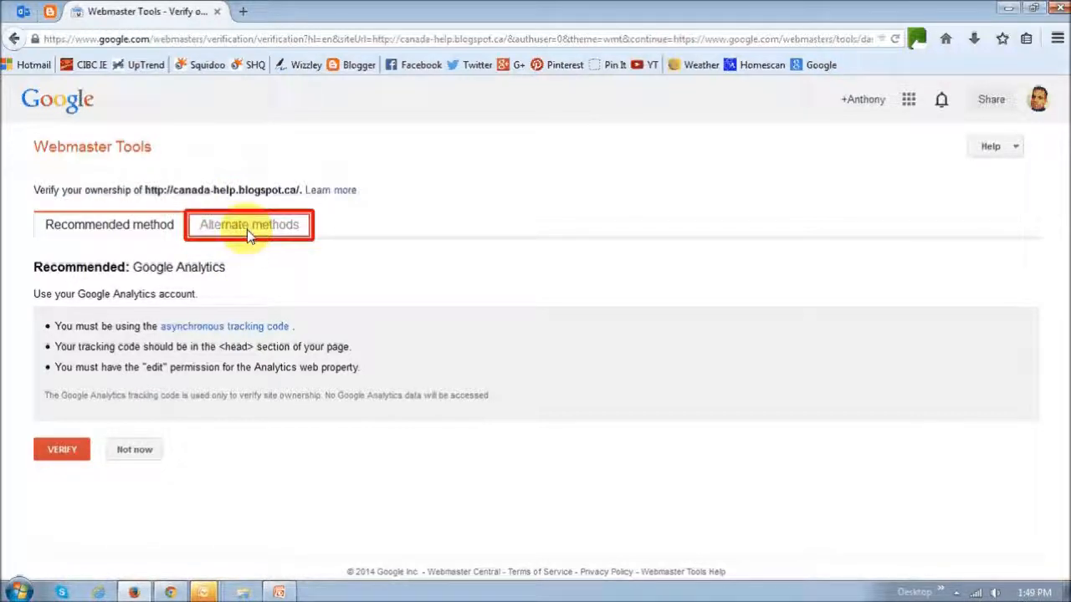
Pick the HTML tag method, copy the verification meta tag, and show its placement example.
left_click(247, 225)
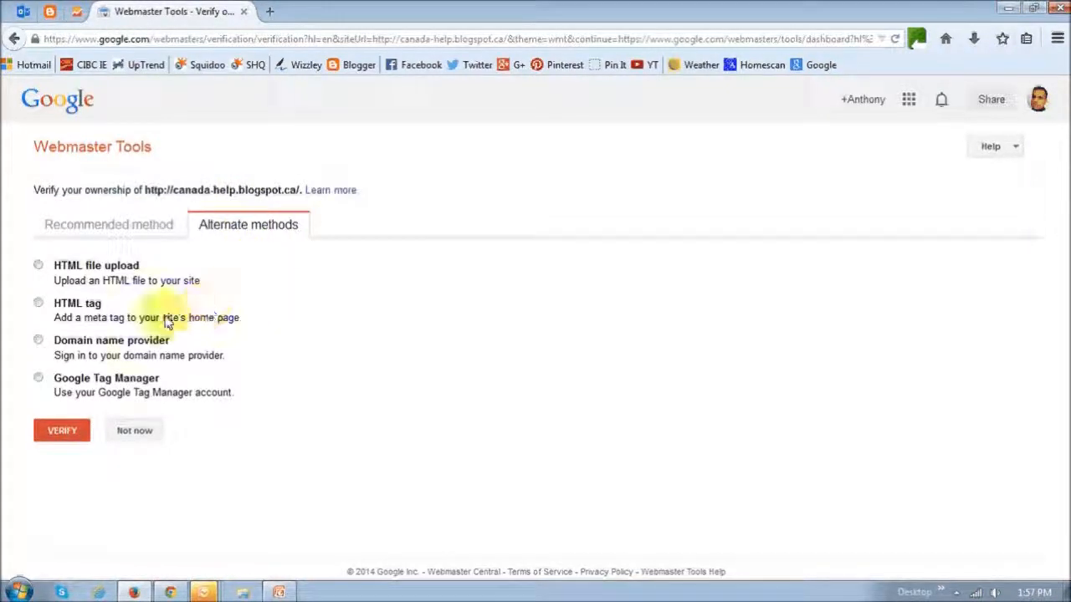
left_click(38, 302)
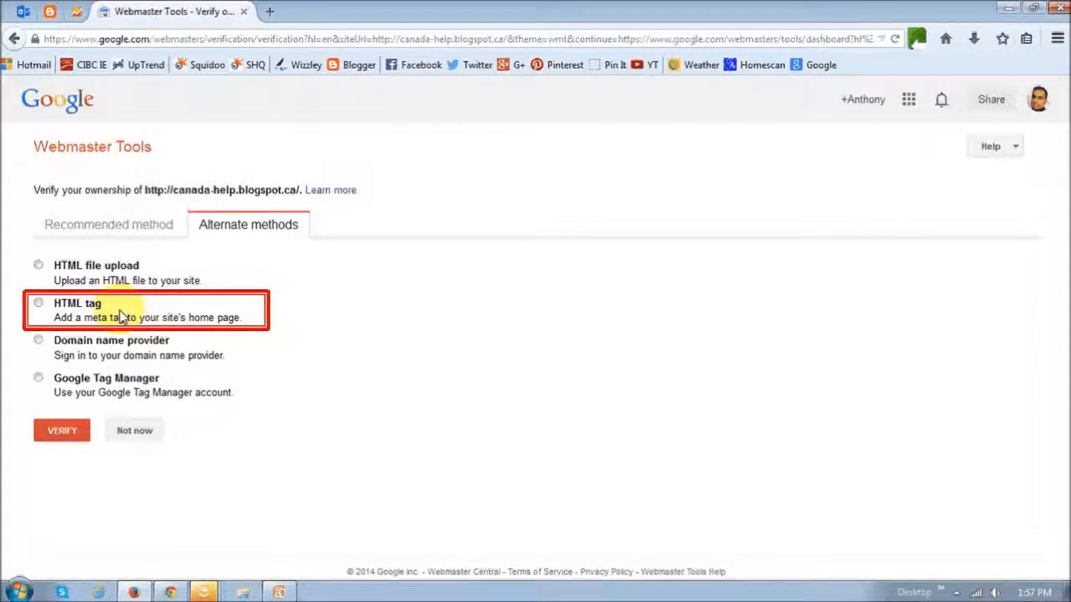
mouse_move(65, 317)
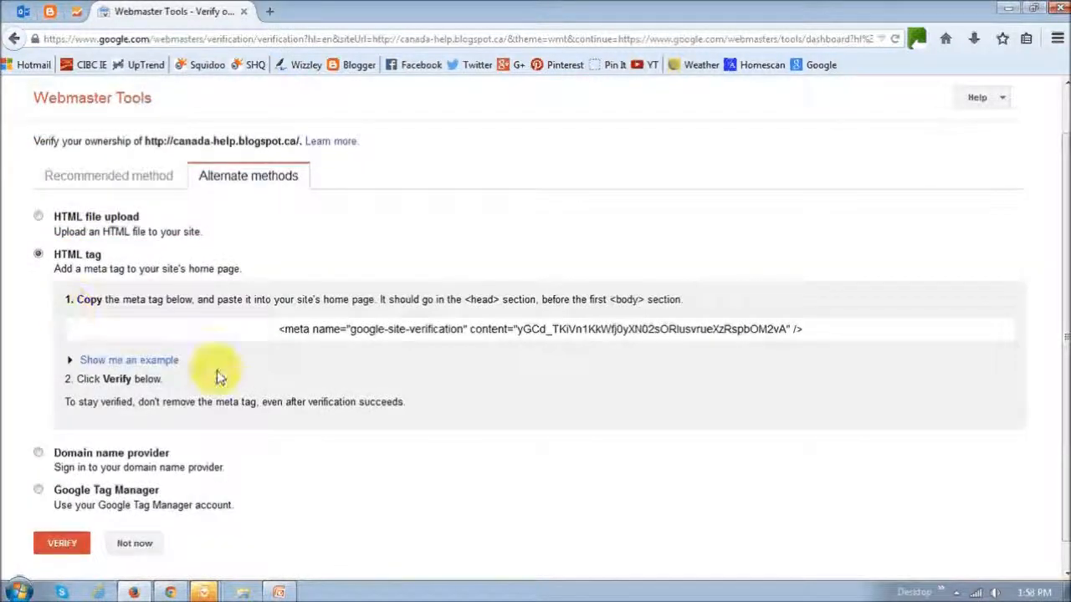
mouse_move(328, 353)
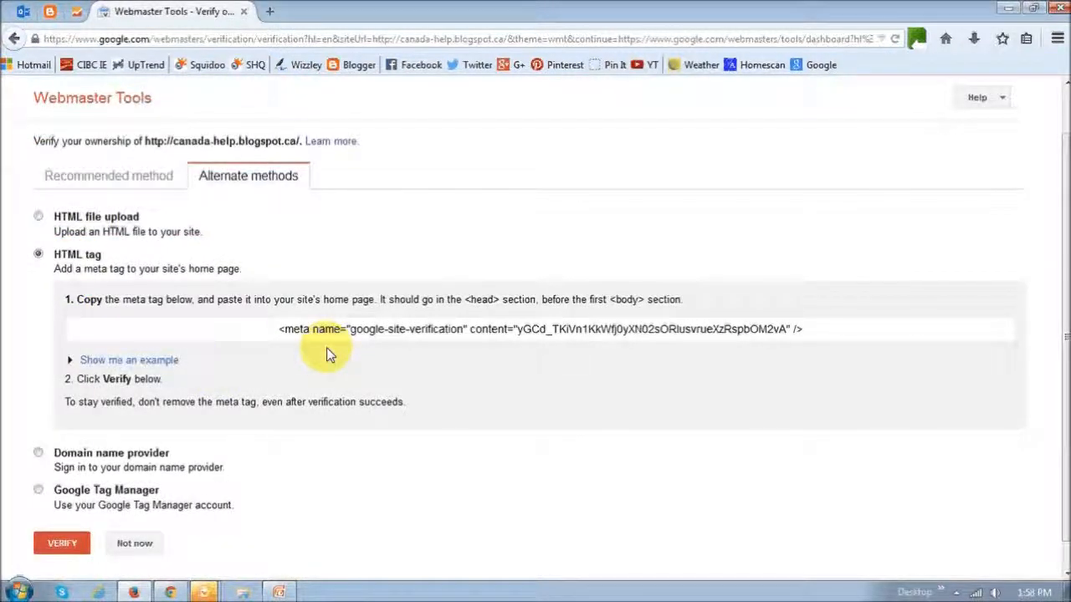
triple_click(539, 328)
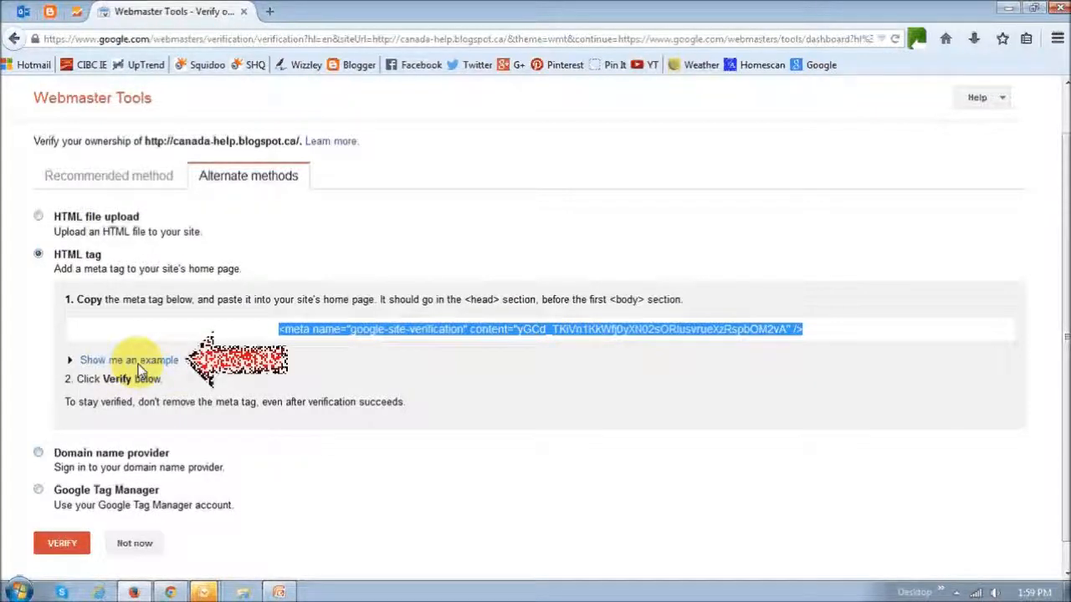
left_click(127, 359)
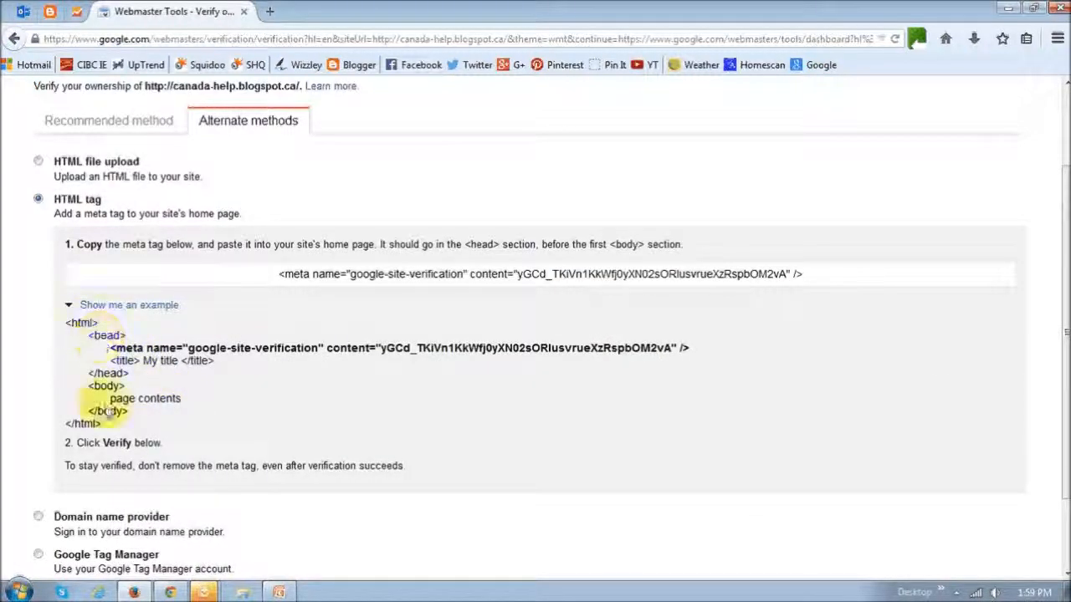
mouse_move(79, 356)
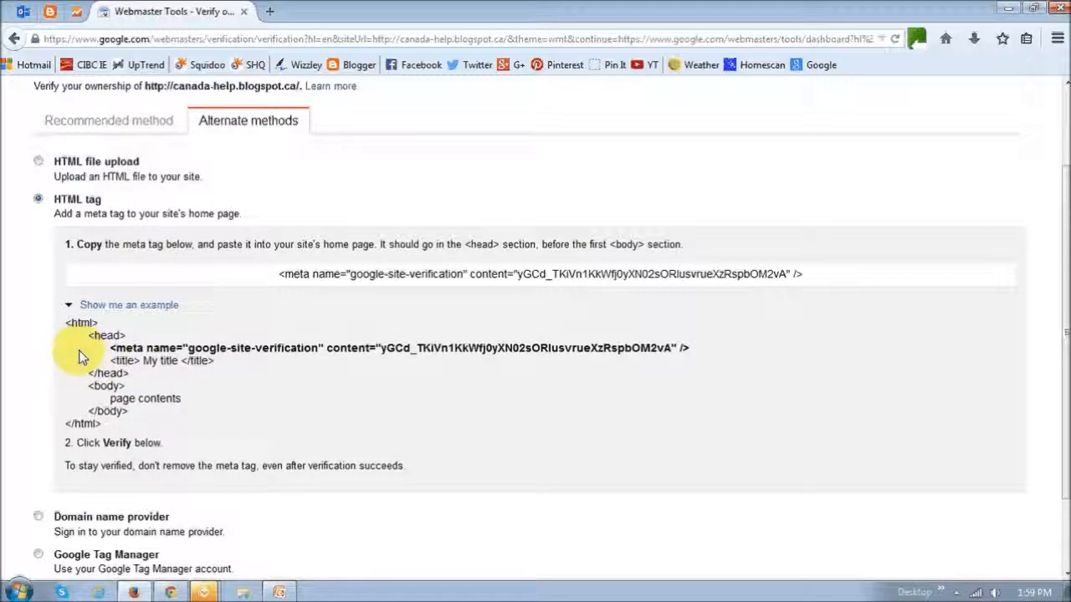
mouse_move(192, 341)
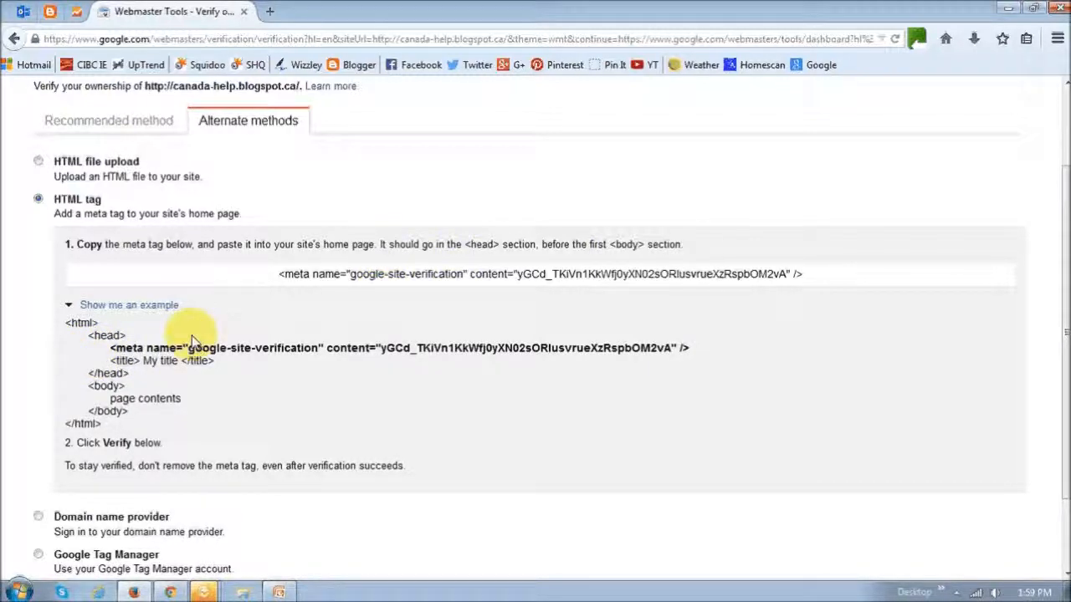
mouse_move(113, 422)
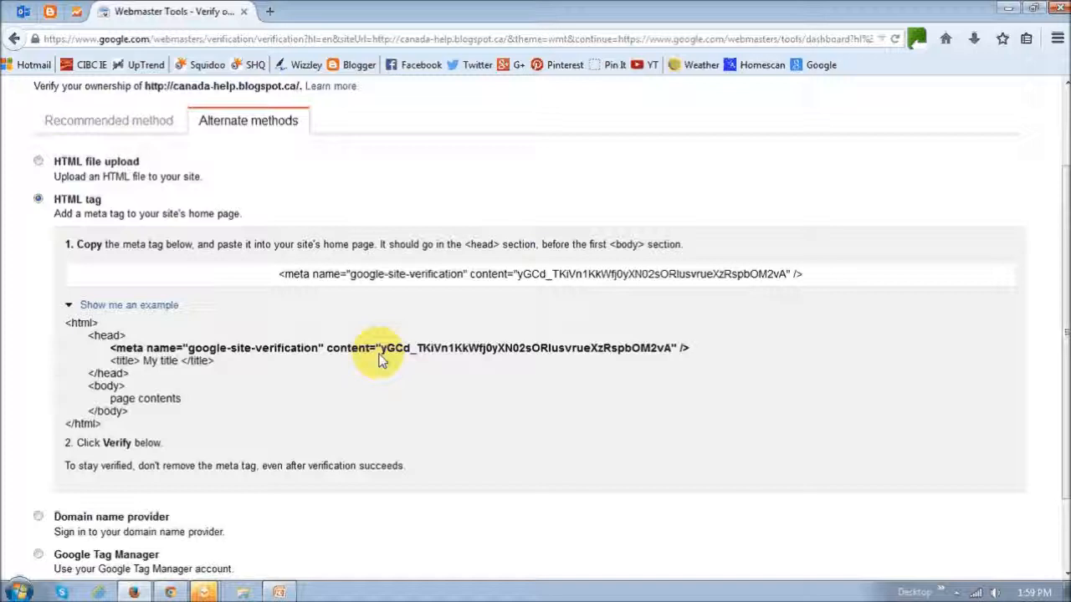
mouse_move(395, 361)
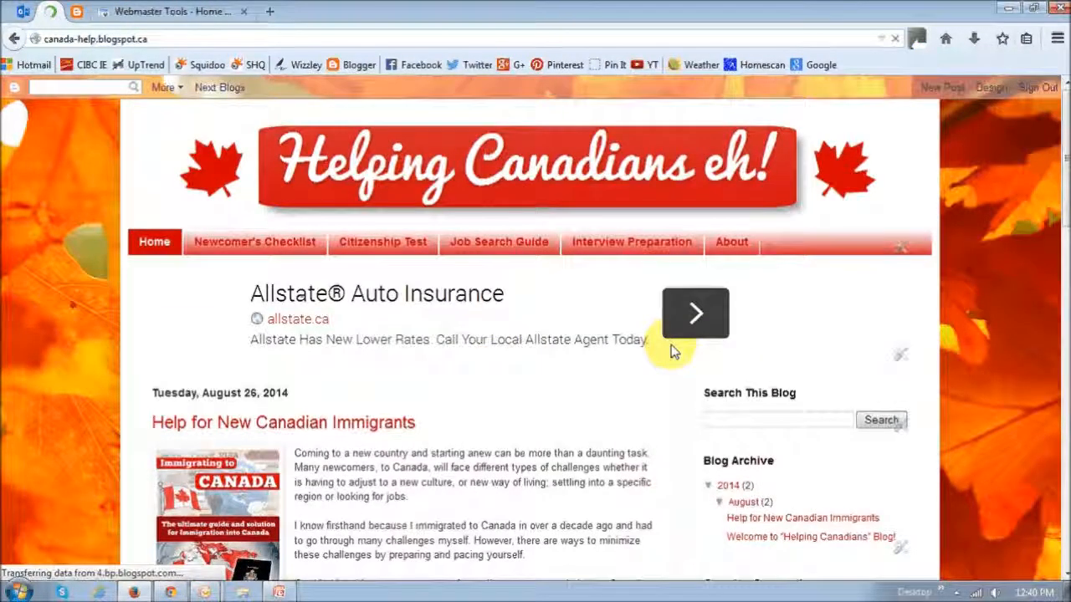
mouse_move(979, 149)
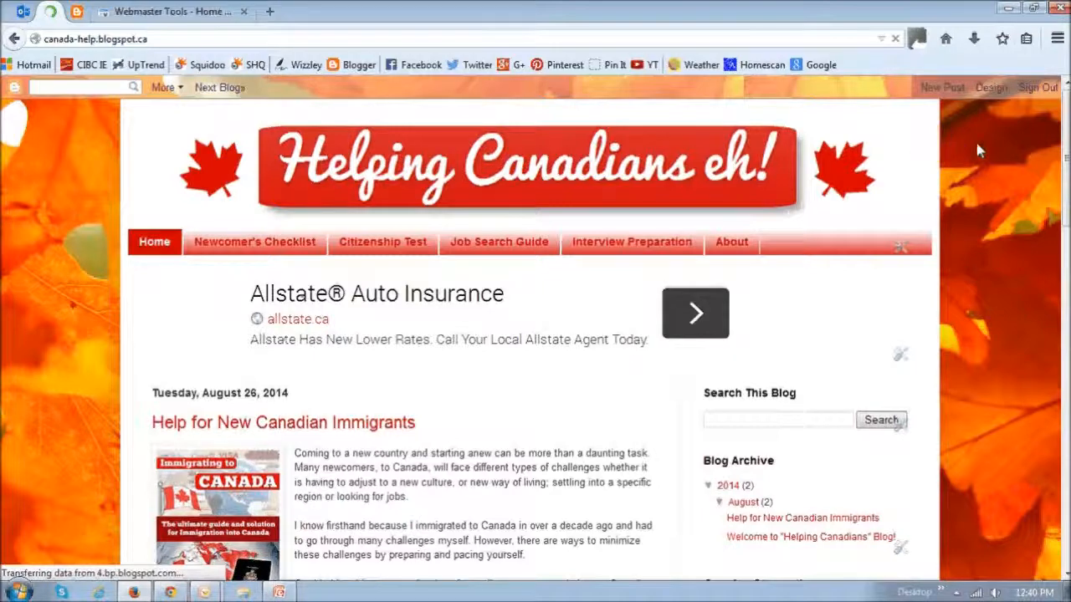
mouse_move(991, 102)
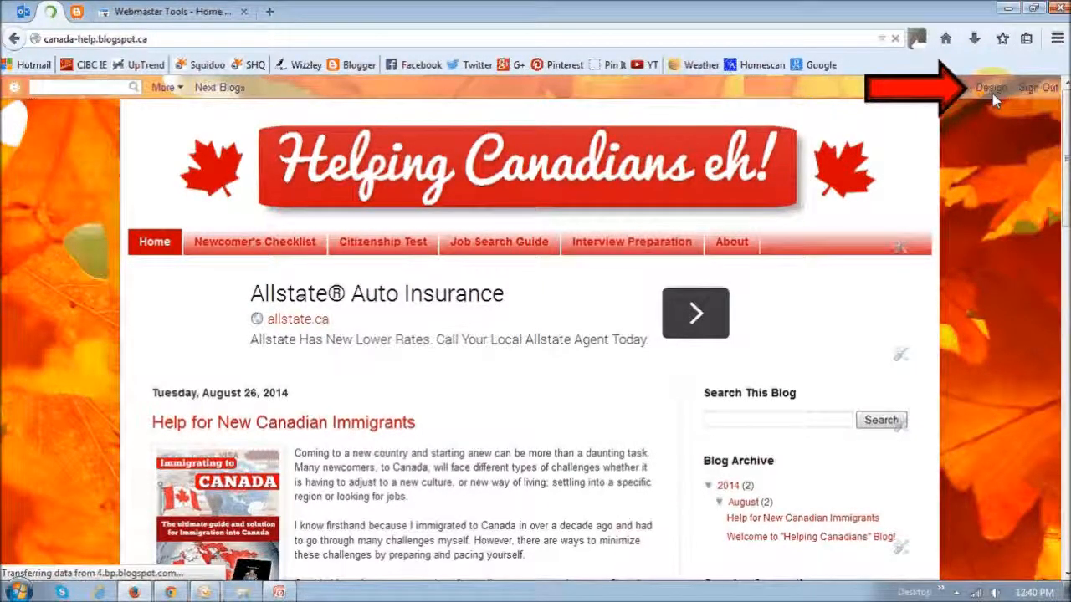
Open Design from the Helping Canadians eh! blog navbar to reach the Template page.
left_click(992, 88)
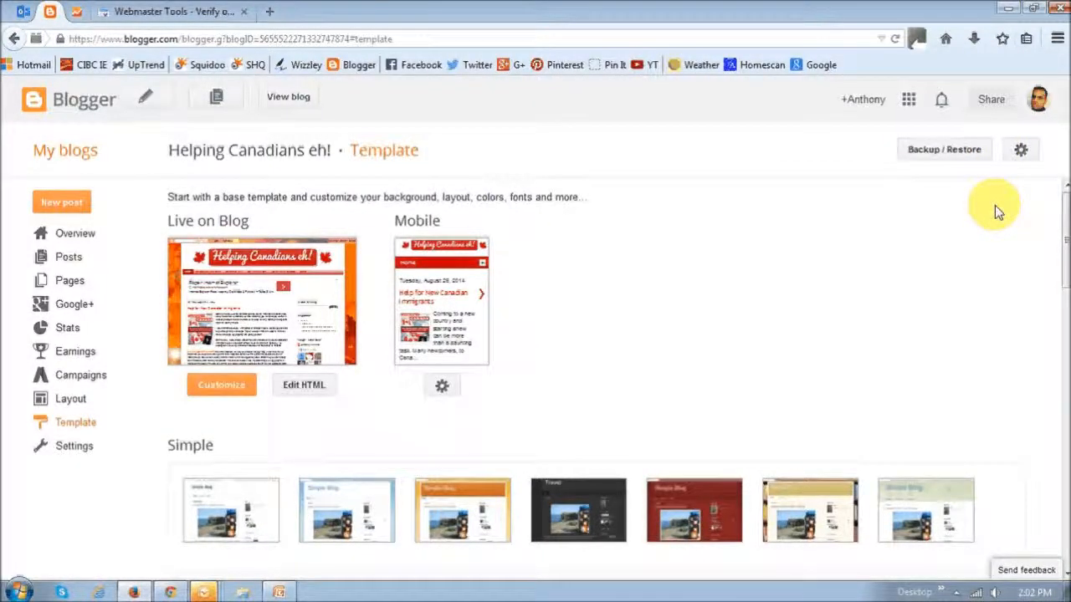
mouse_move(107, 456)
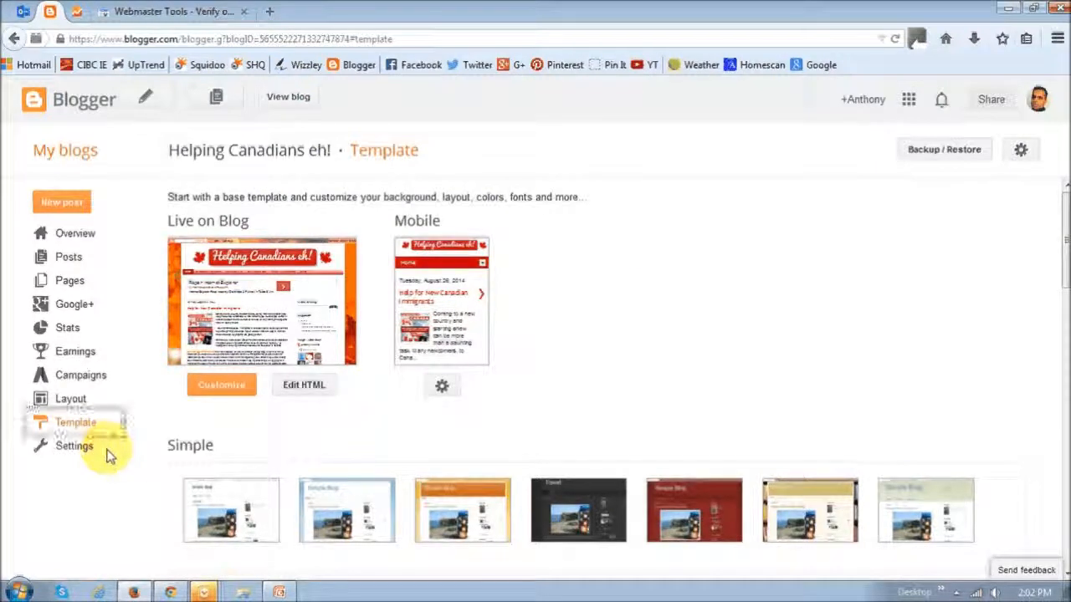
Open Edit HTML under the Live on Blog preview to show the template code.
left_click(76, 423)
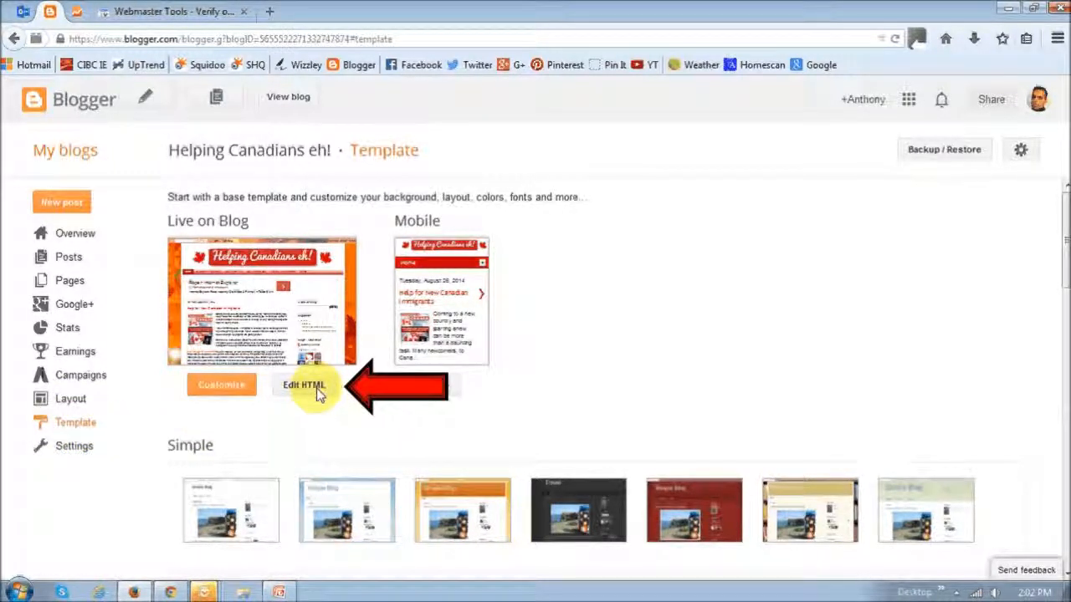
left_click(304, 385)
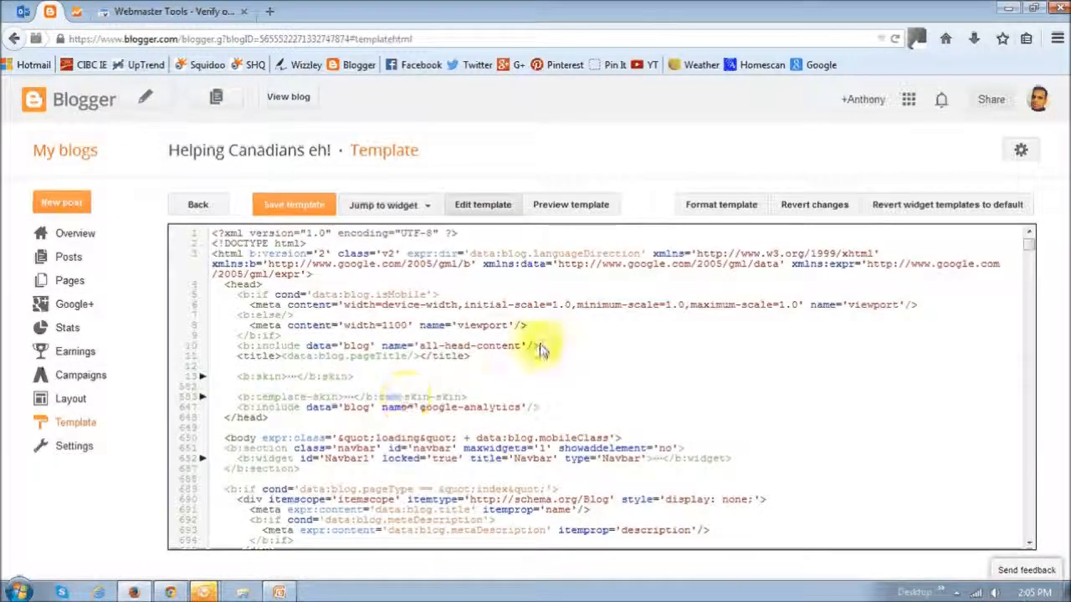
mouse_move(519, 280)
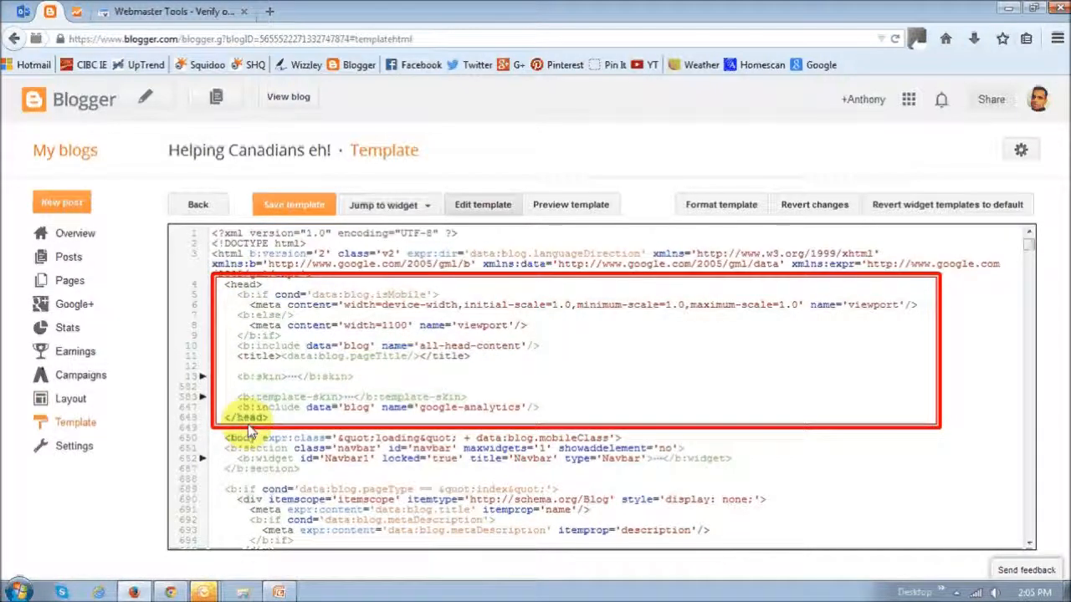
mouse_move(280, 362)
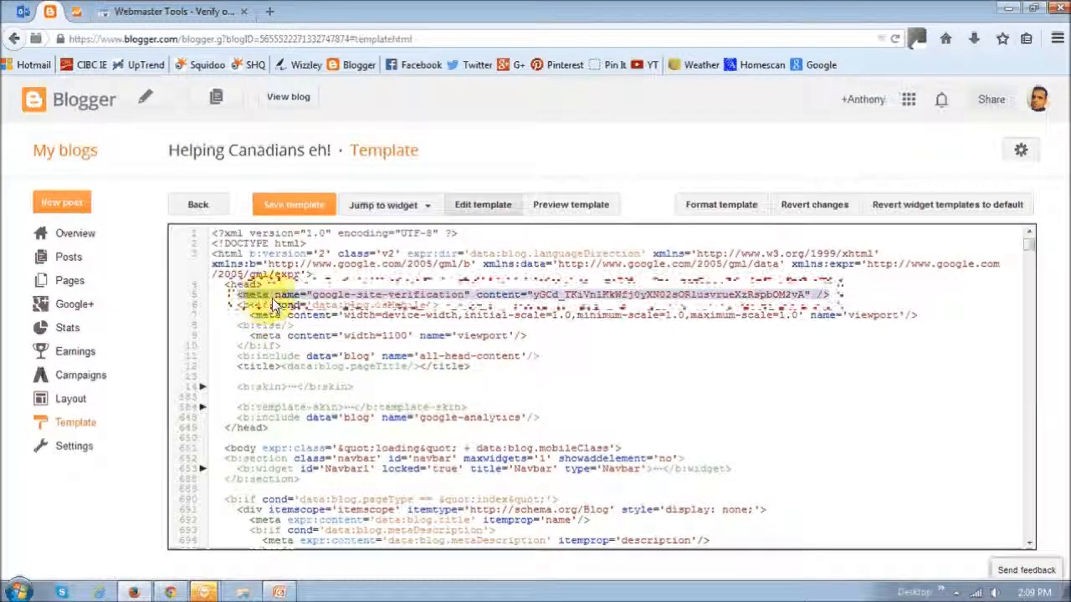
Paste the google-site-verification meta tag on the line after <head>.
left_click(598, 295)
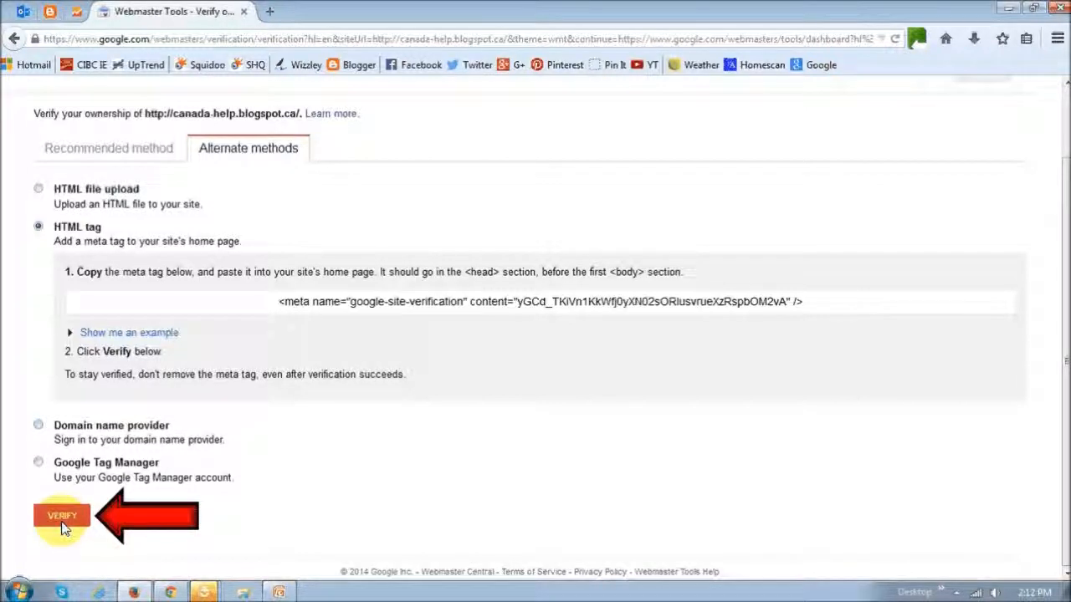
Verify canada-help.blogspot.ca and continue past the congratulations page.
left_click(62, 515)
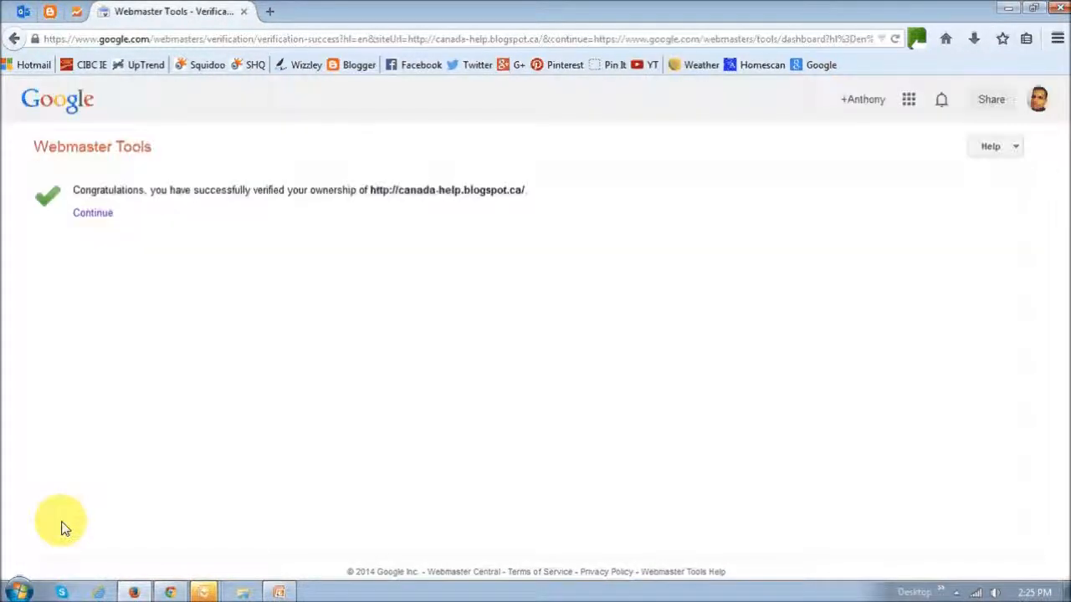
mouse_move(266, 527)
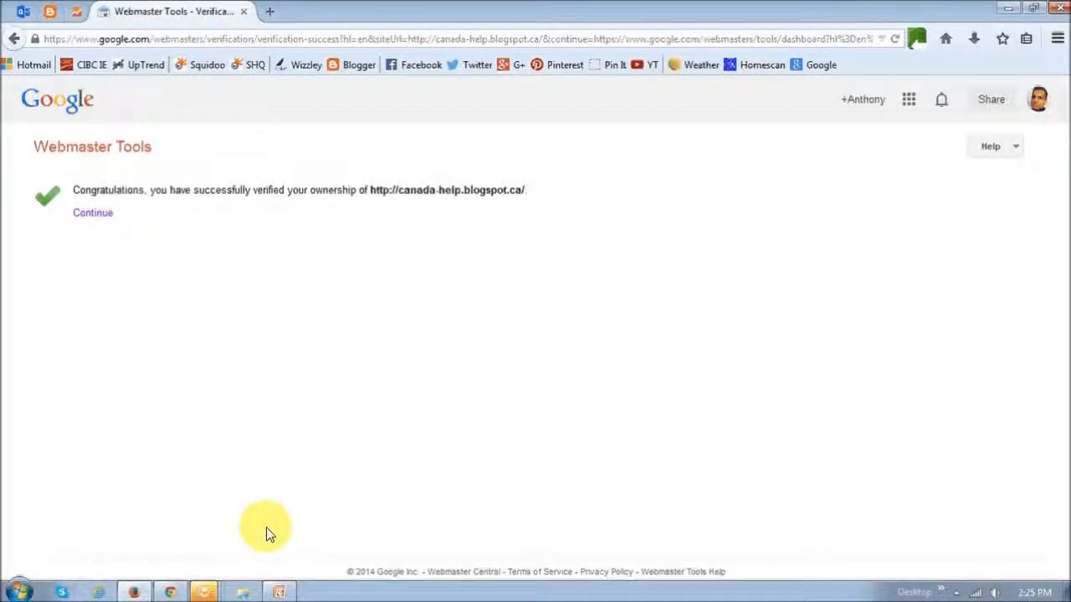
mouse_move(226, 343)
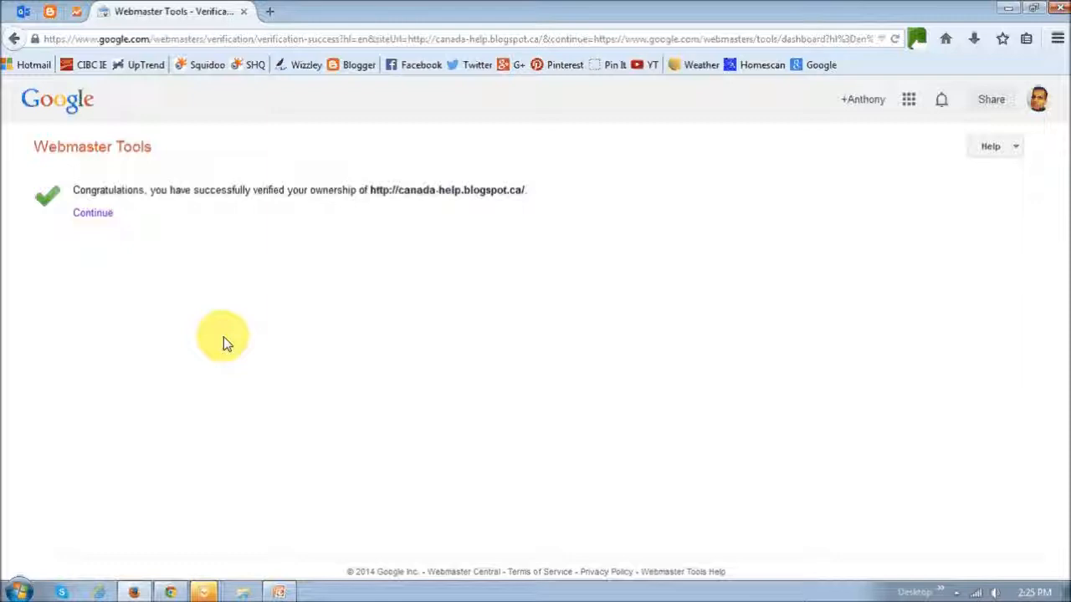
left_click(92, 213)
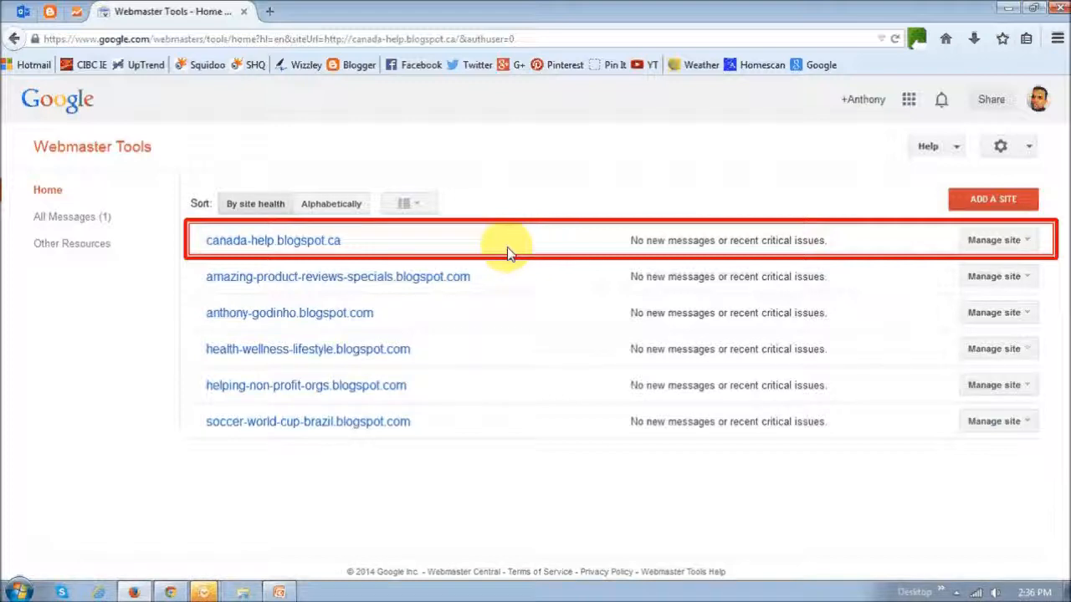
Open canada-help.blogspot.ca from the Home list to view its Site Dashboard.
left_click(272, 240)
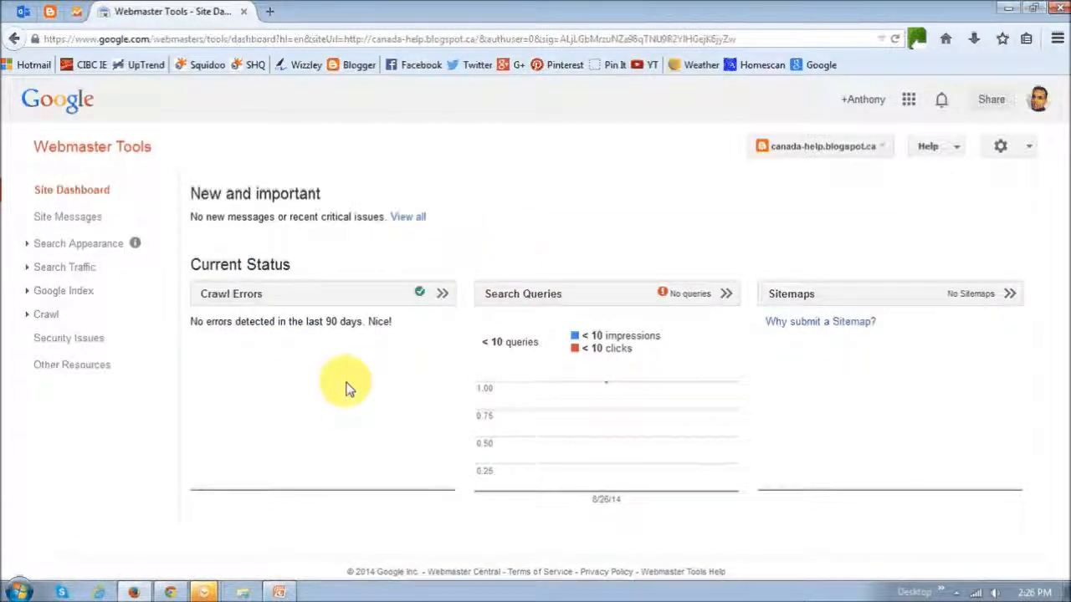
mouse_move(327, 339)
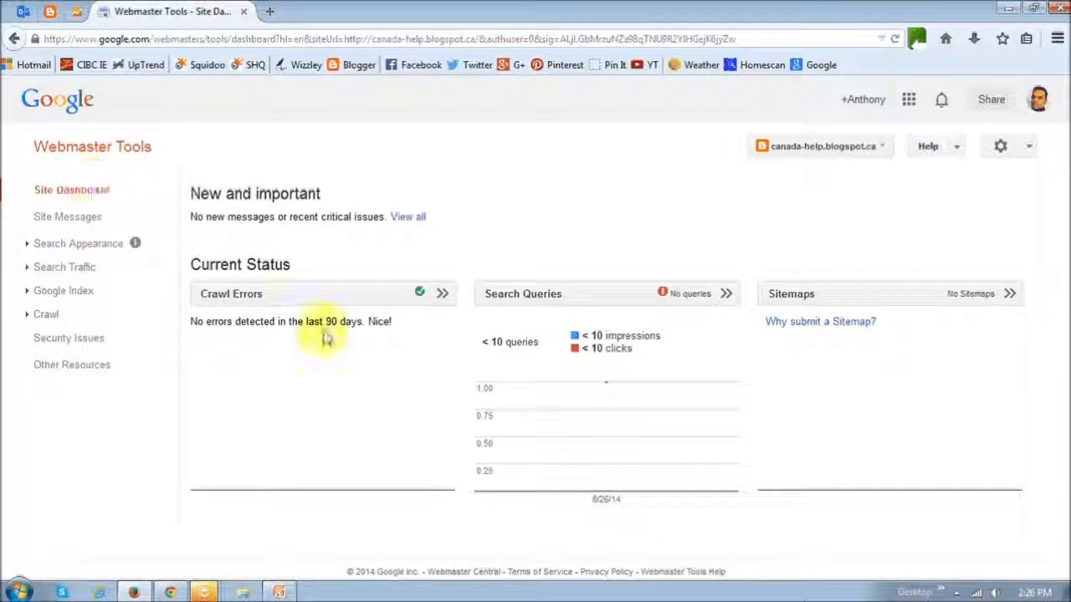
mouse_move(445, 396)
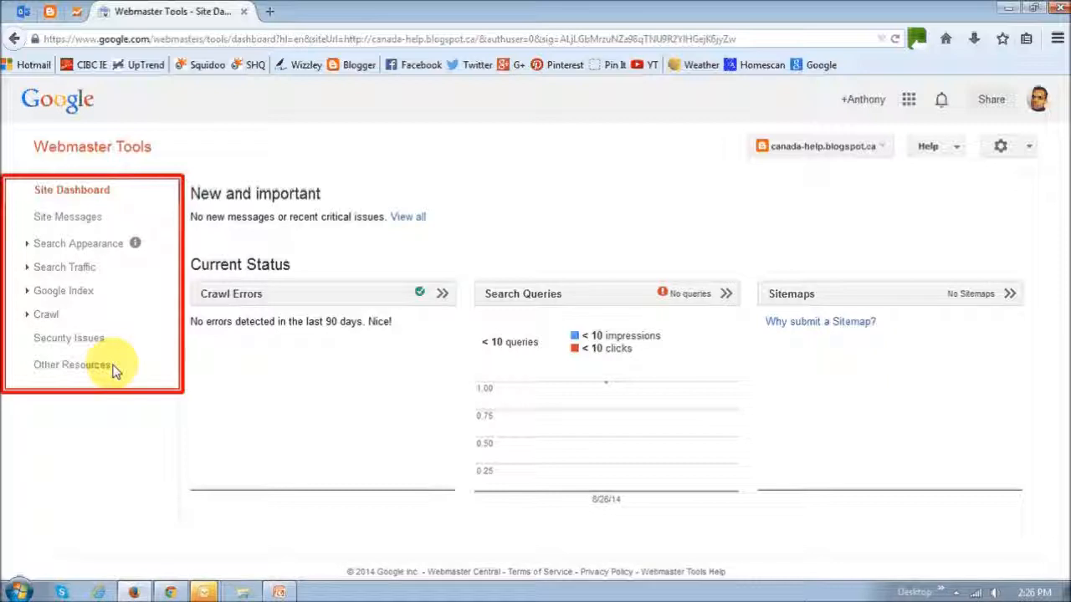
mouse_move(90, 301)
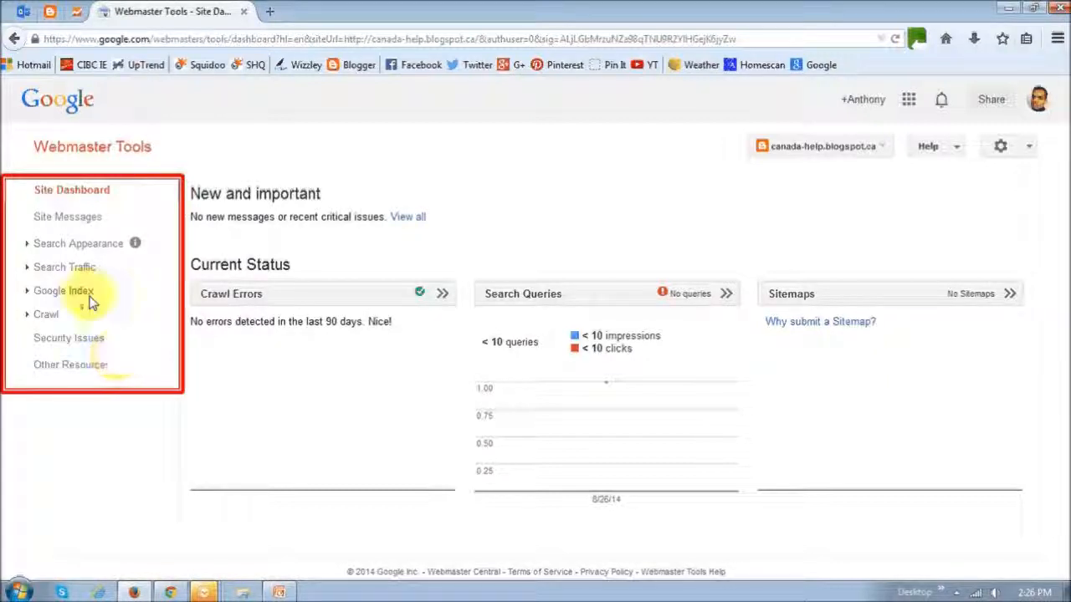
mouse_move(67, 228)
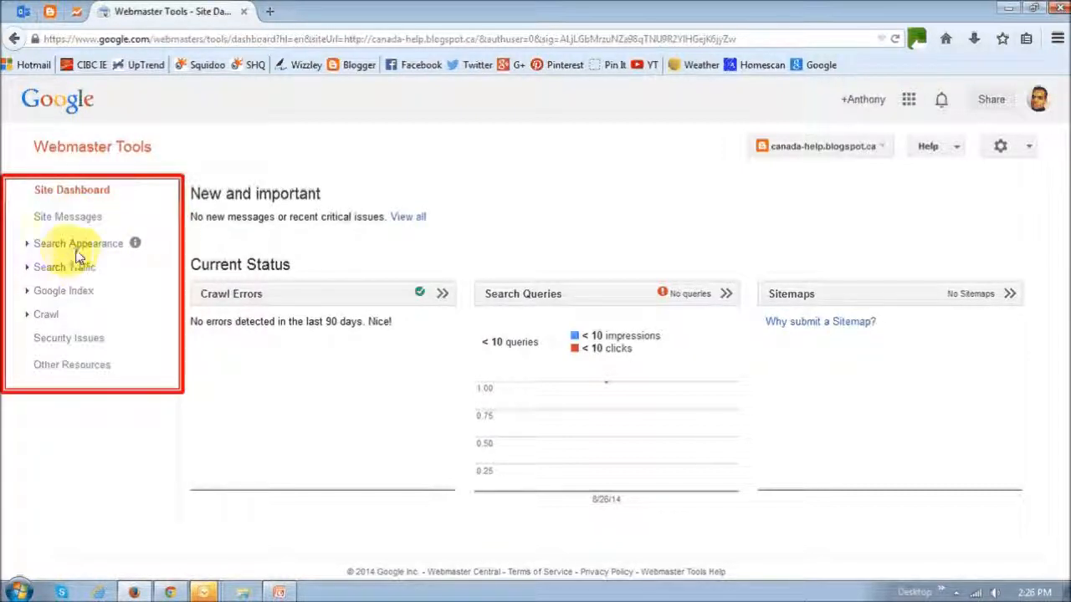
mouse_move(75, 276)
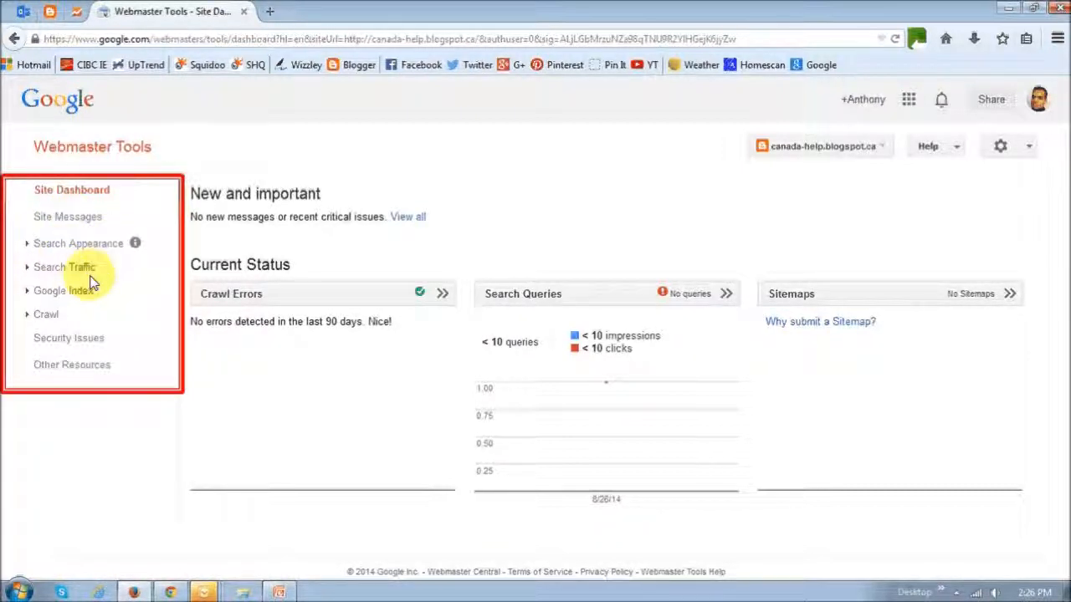
mouse_move(46, 314)
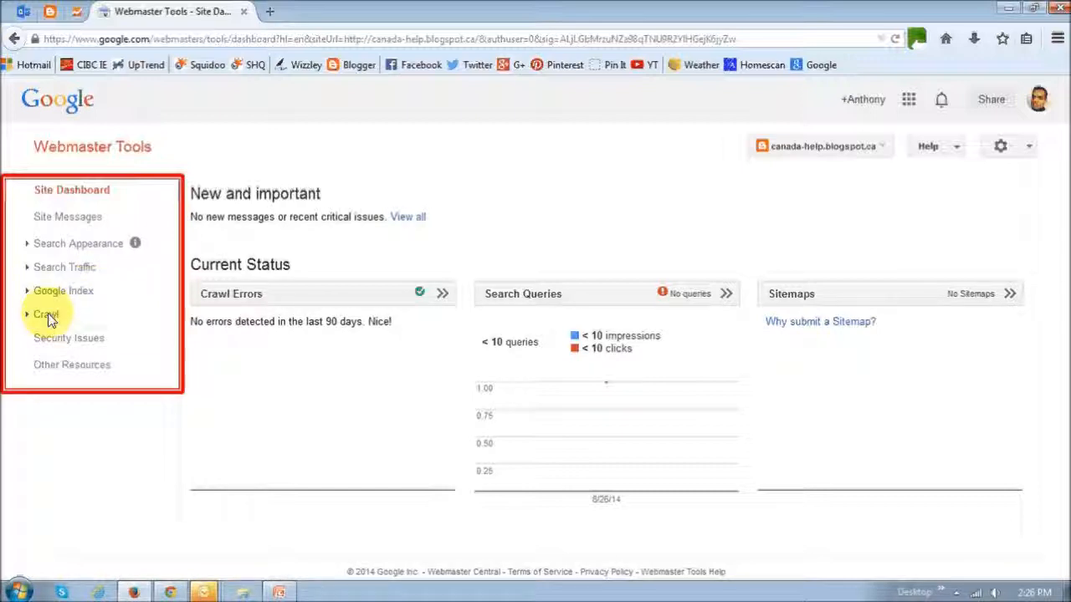
mouse_move(84, 346)
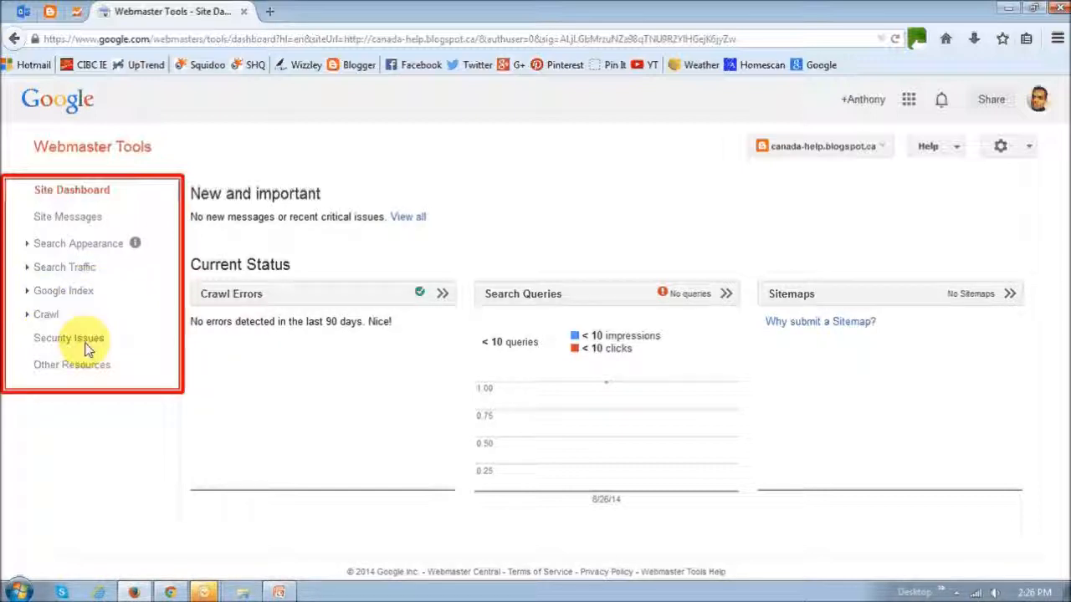